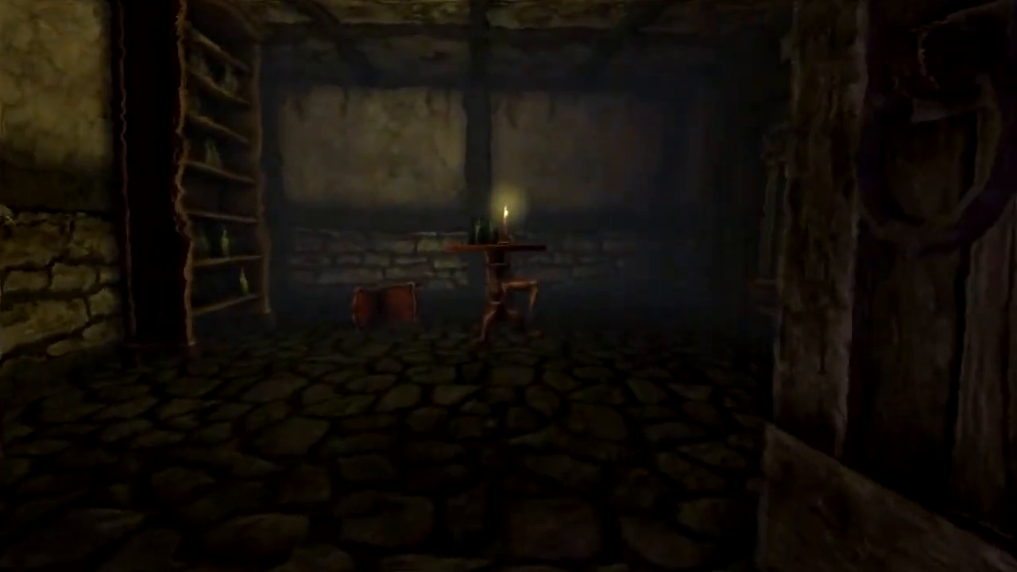
{"action": "mouse_move", "coordinate": [715, 286]}
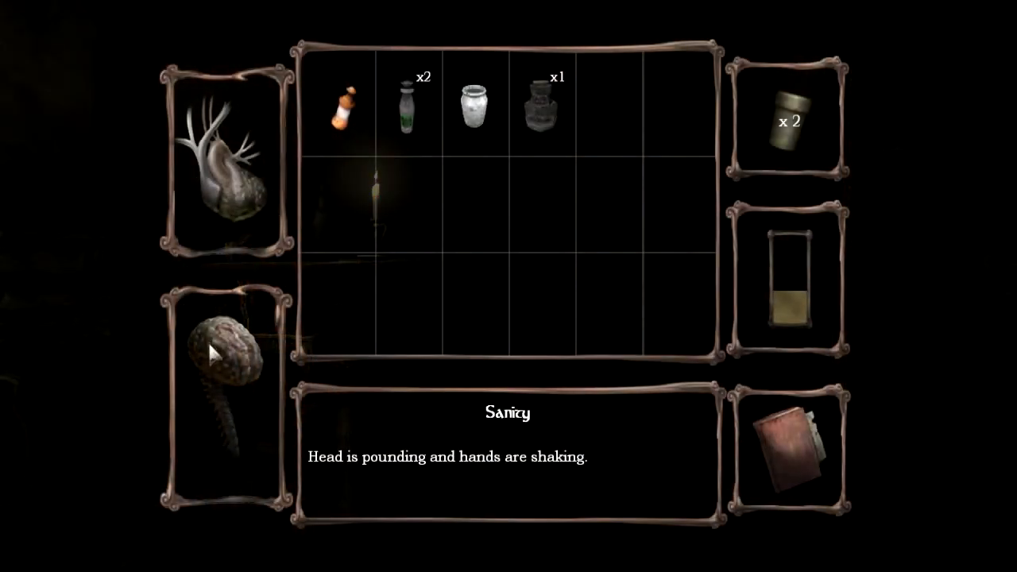
{"action": "mouse_move", "coordinate": [230, 175]}
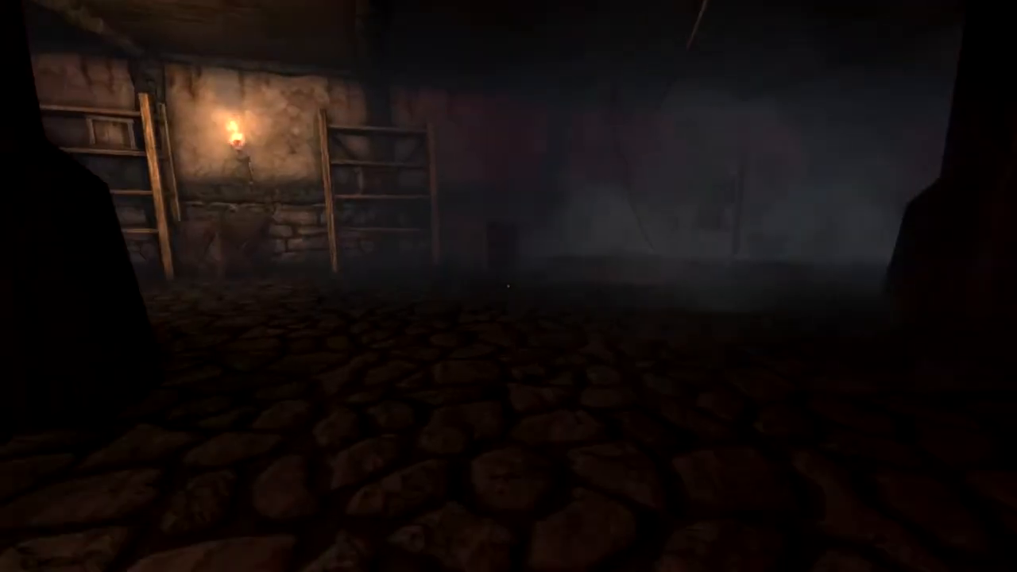
{"action": "mouse_move", "coordinate": [509, 286]}
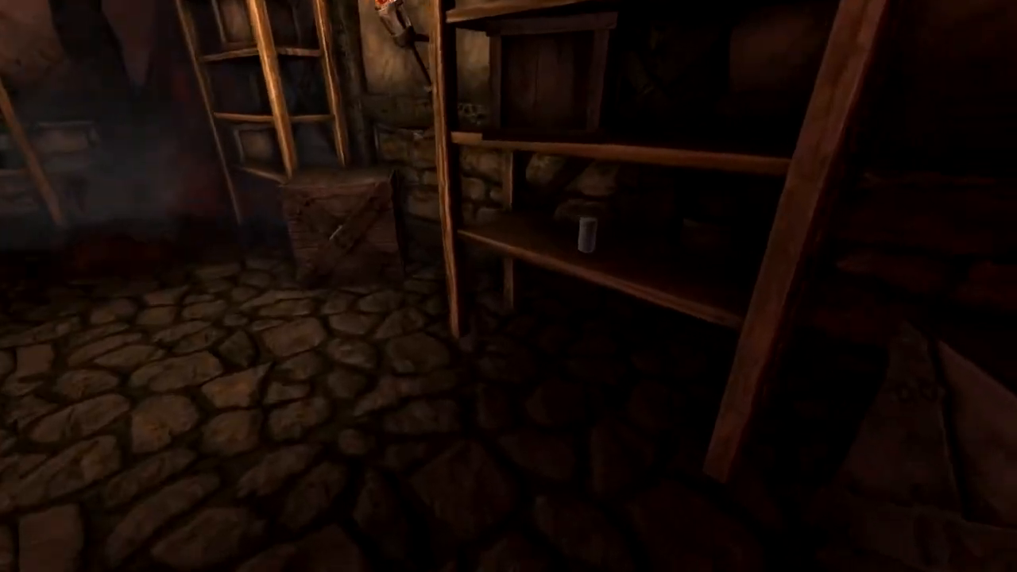
{"action": "left_click", "coordinate": [585, 232]}
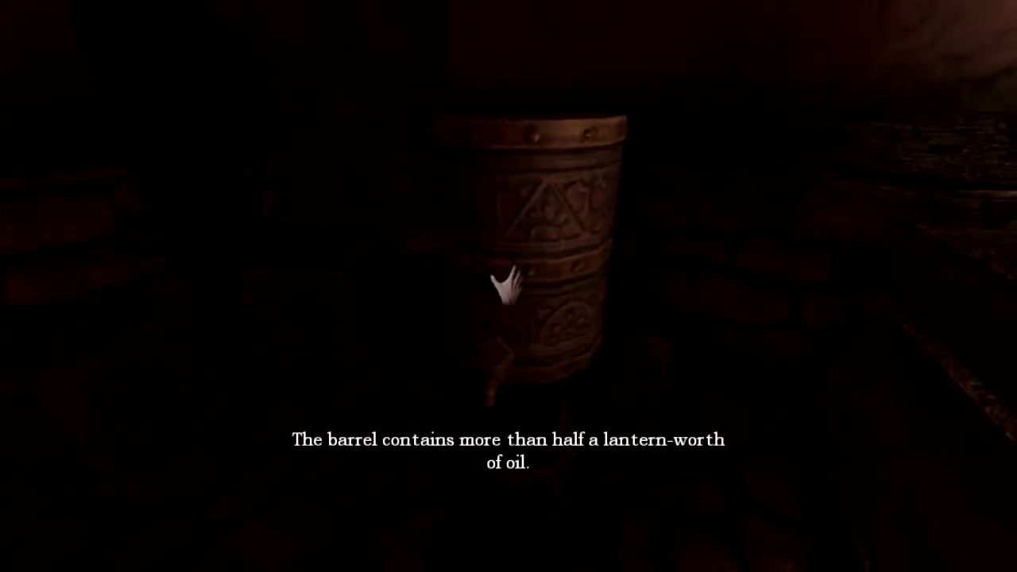
{"action": "left_click", "coordinate": [507, 289]}
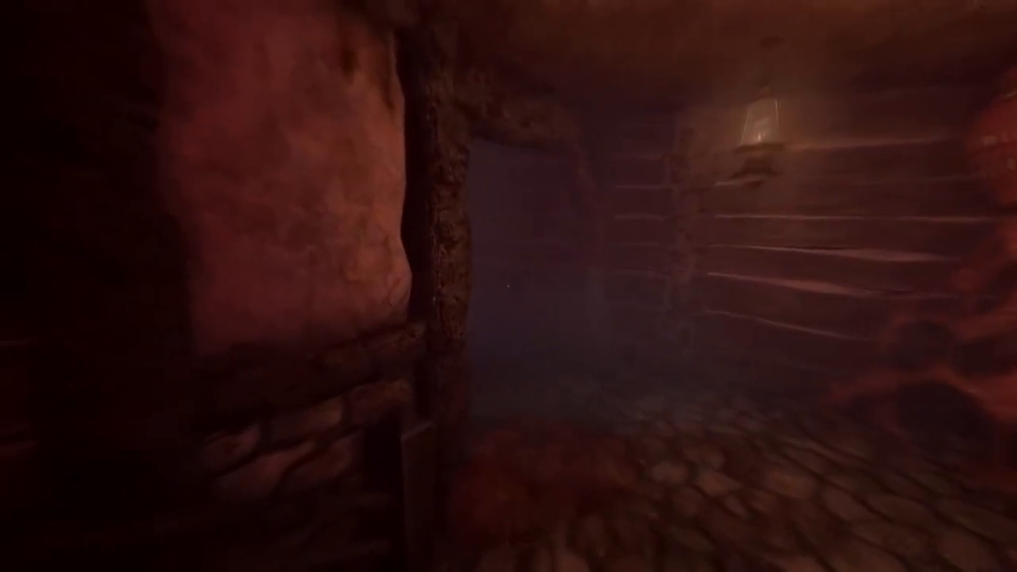
{"action": "mouse_move", "coordinate": [509, 286]}
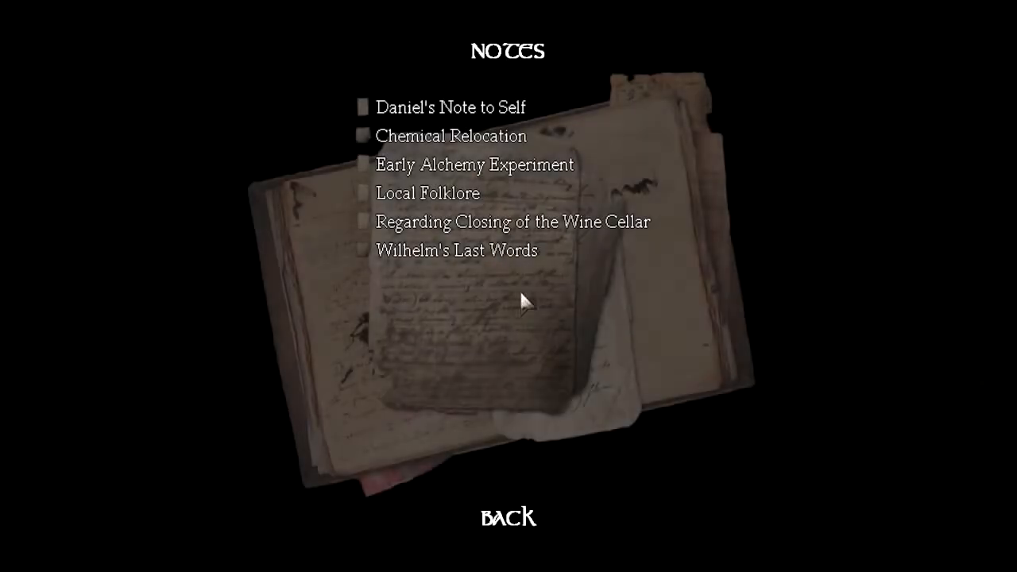
{"action": "left_click", "coordinate": [509, 518]}
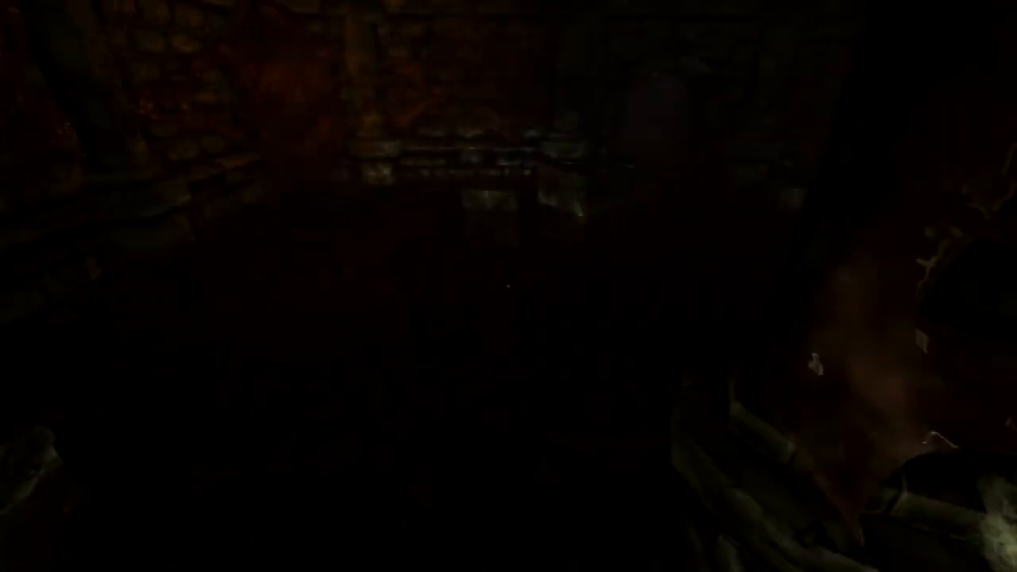
{"action": "key", "text": "Escape"}
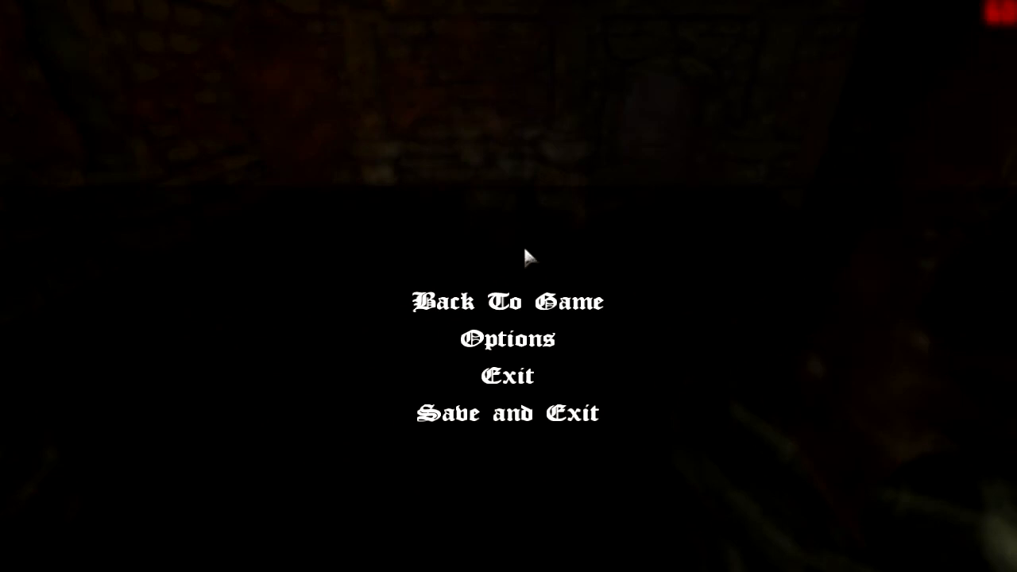
{"action": "left_click", "coordinate": [505, 302]}
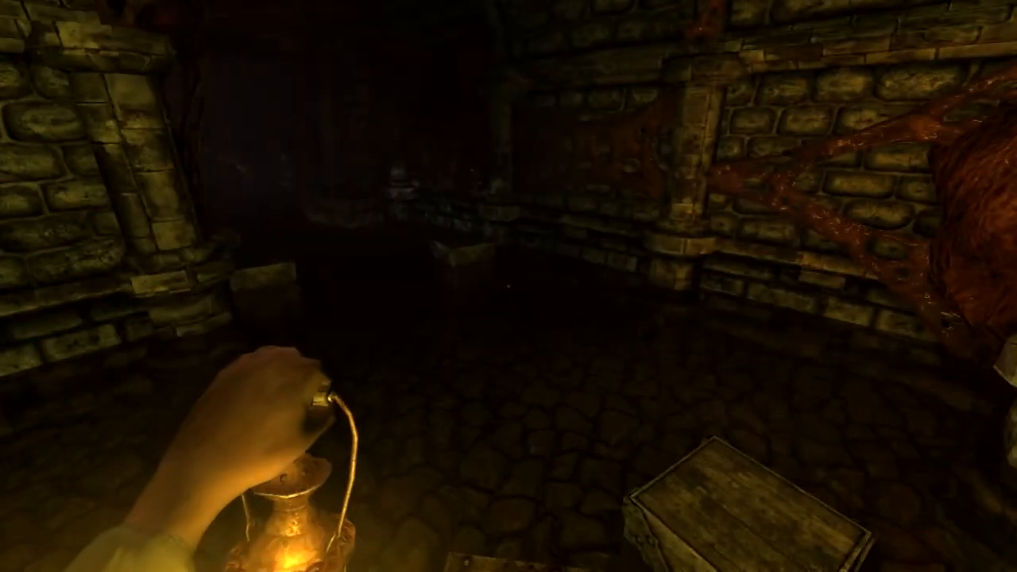
{"action": "scroll", "scroll_direction": "left", "scroll_amount": 3}
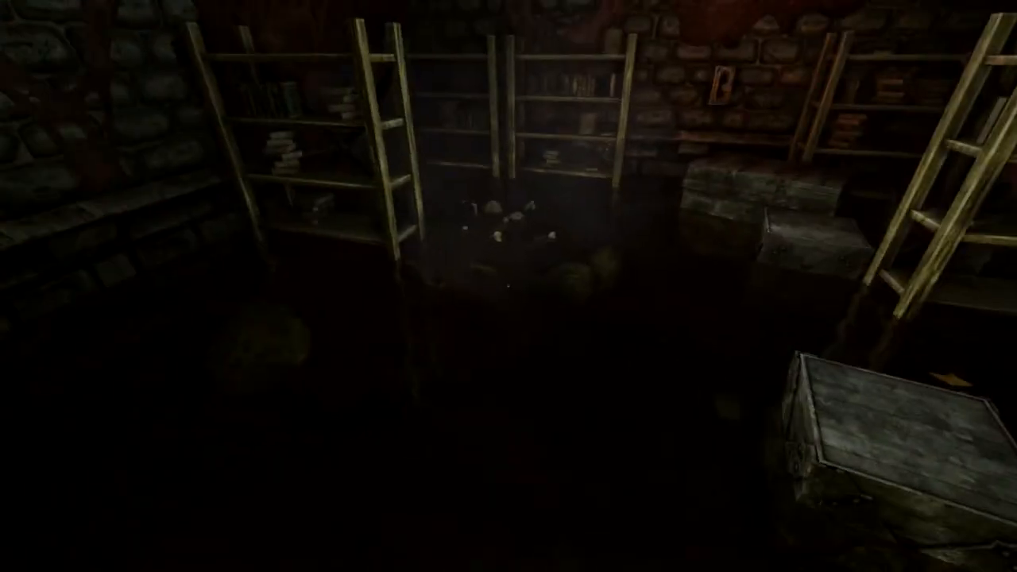
{"action": "mouse_move", "coordinate": [509, 286]}
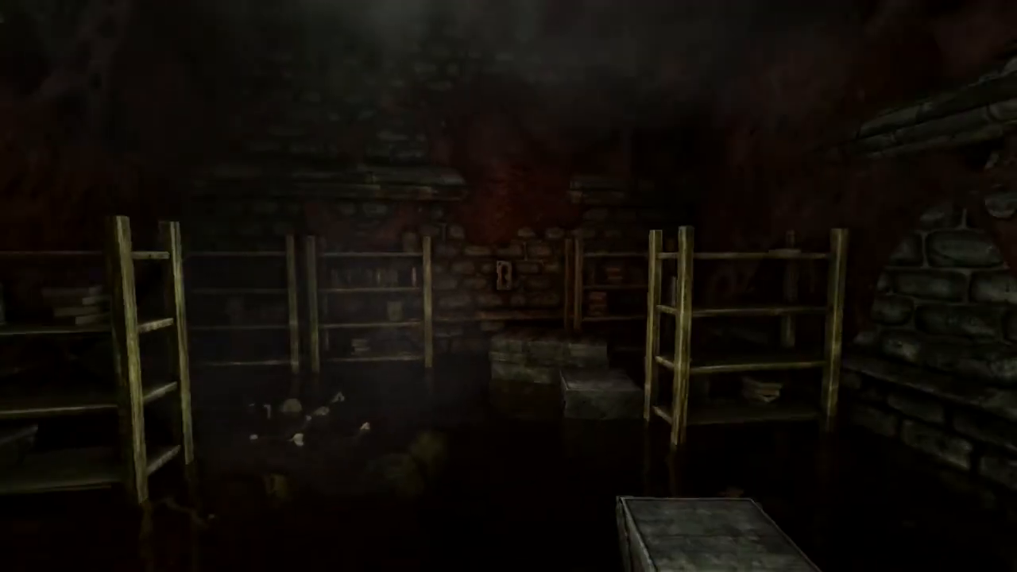